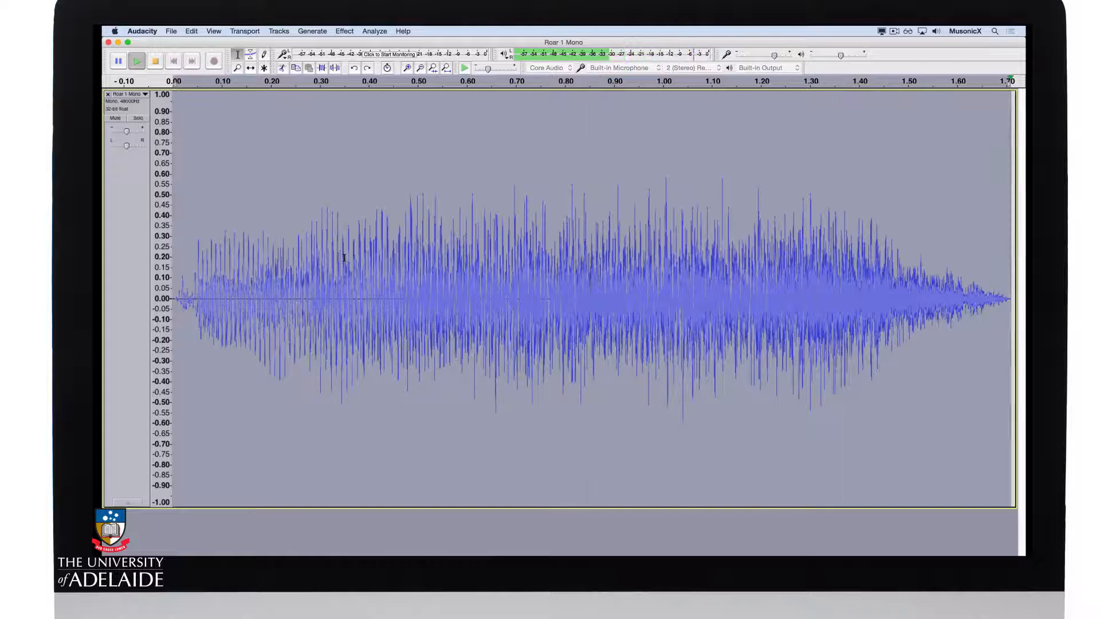
Apply Change Speed with a multiplier of 0.5 to the roar recording.
{"action": "left_click", "coordinate": [343, 30]}
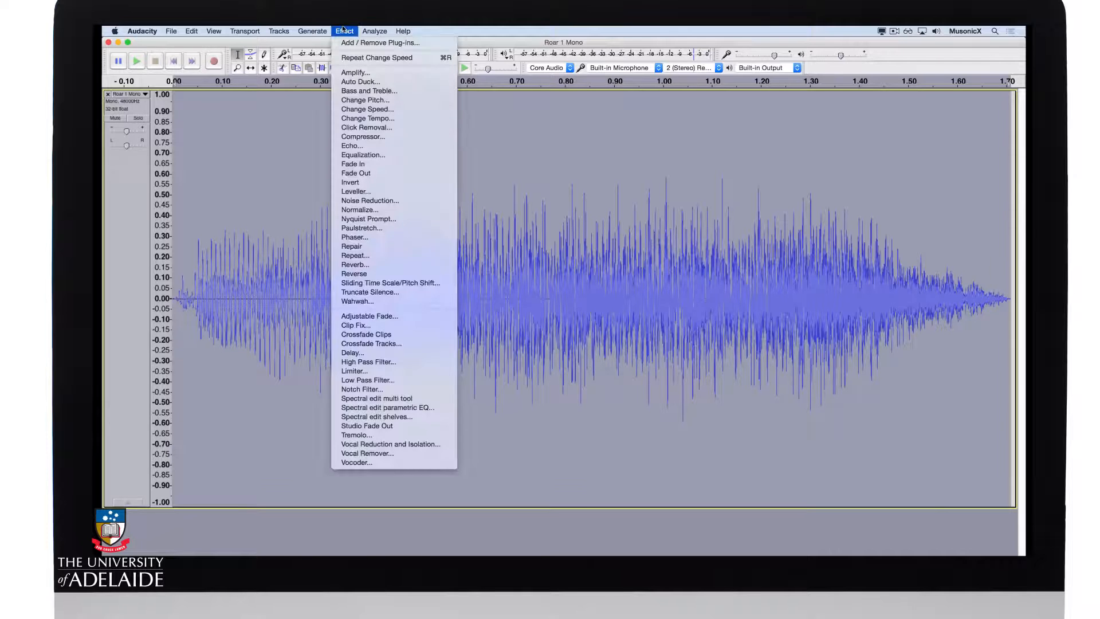
{"action": "left_click", "coordinate": [367, 109]}
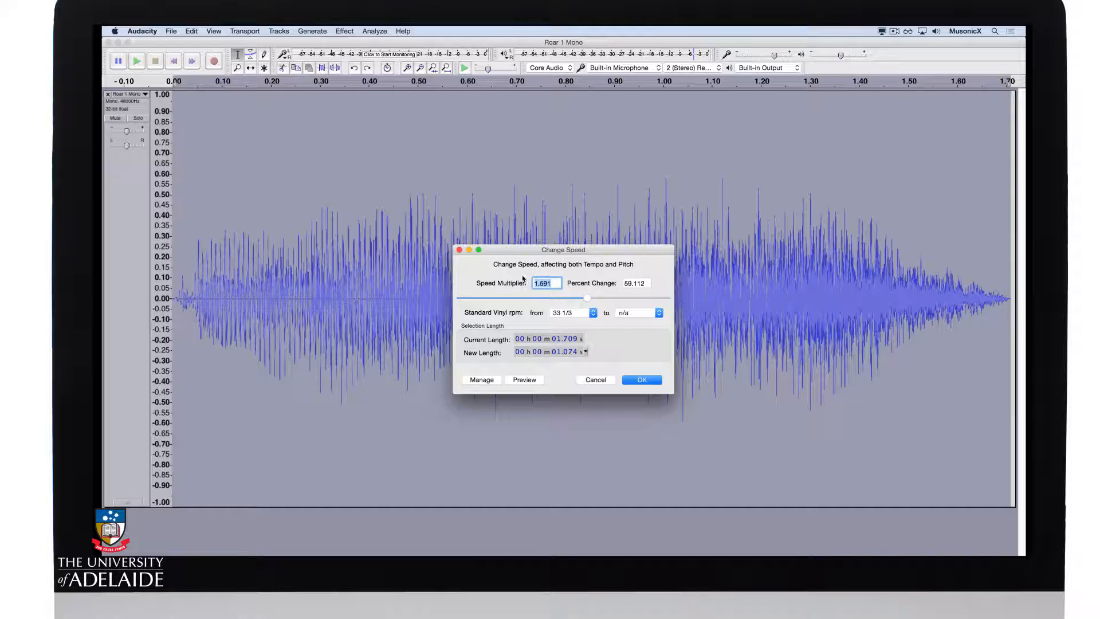
{"action": "type", "text": "0.5"}
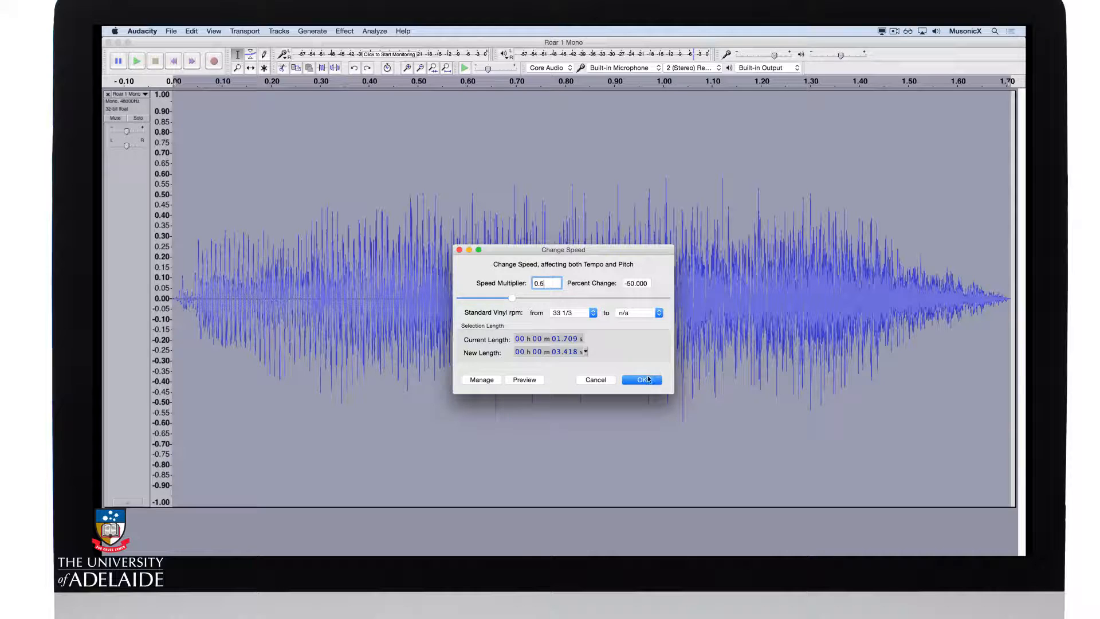
{"action": "left_click", "coordinate": [641, 379]}
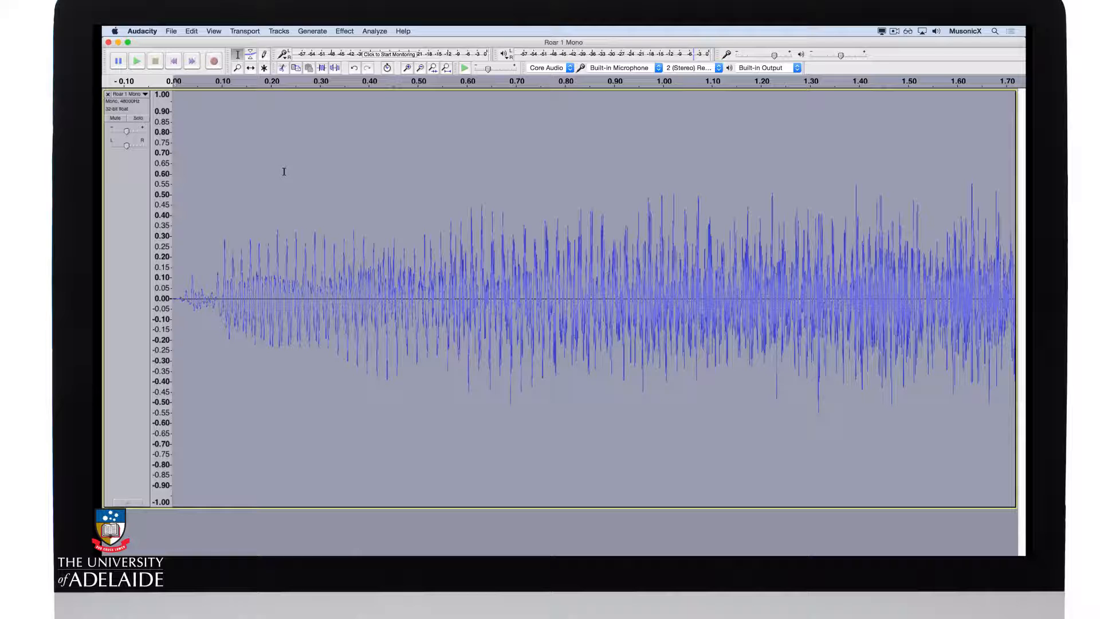
Fit the whole slowed roar (about 3.4 s) in the window.
{"action": "left_click", "coordinate": [213, 31]}
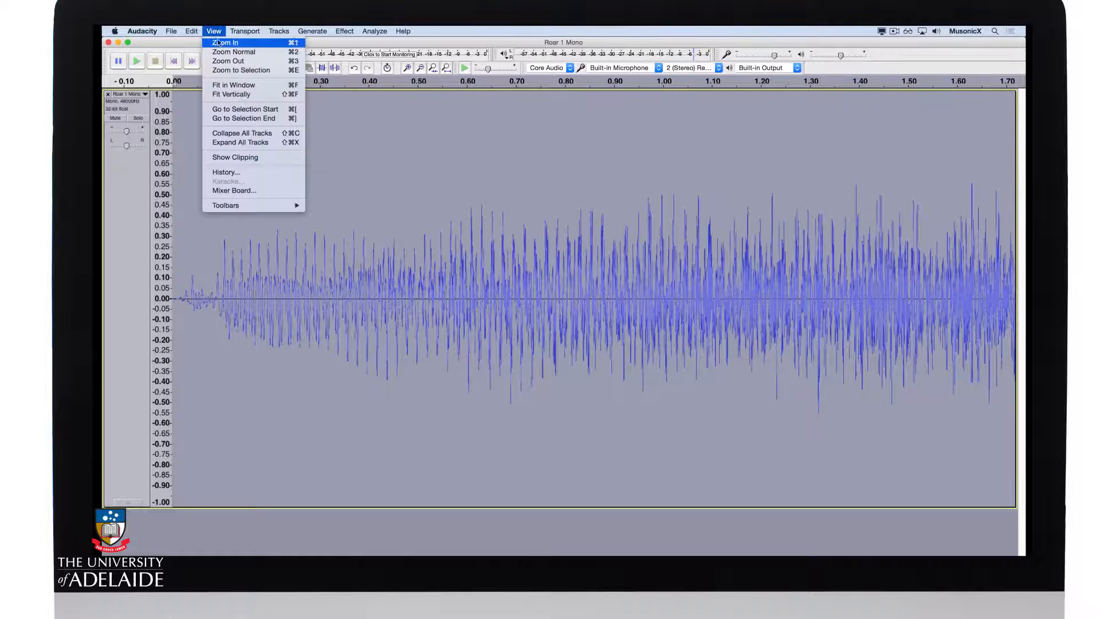
{"action": "left_click", "coordinate": [222, 42]}
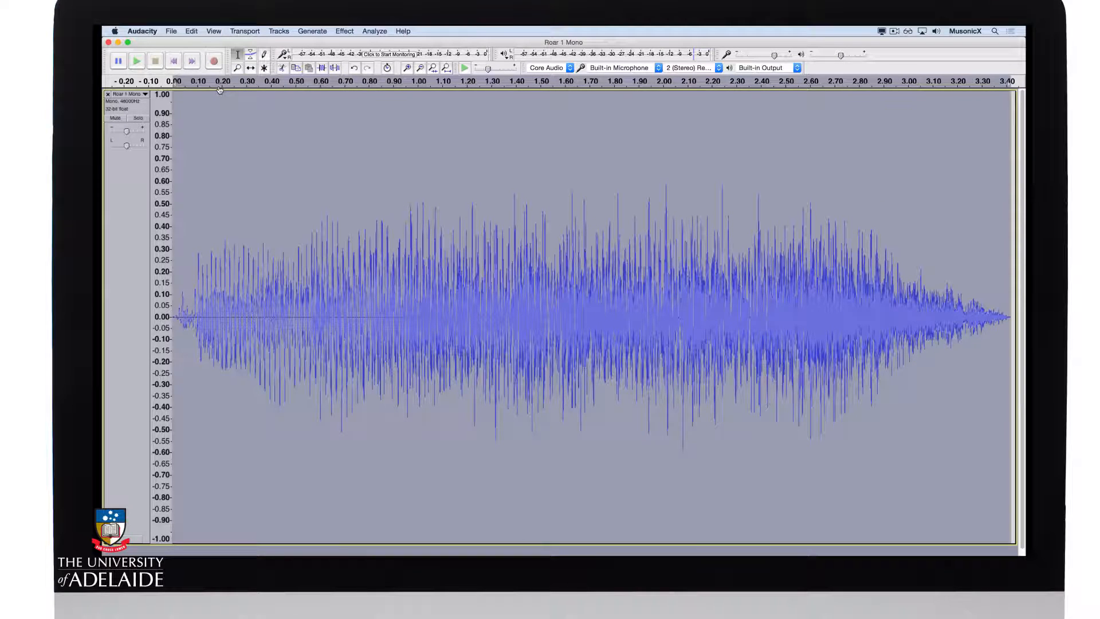
{"action": "left_click", "coordinate": [137, 61]}
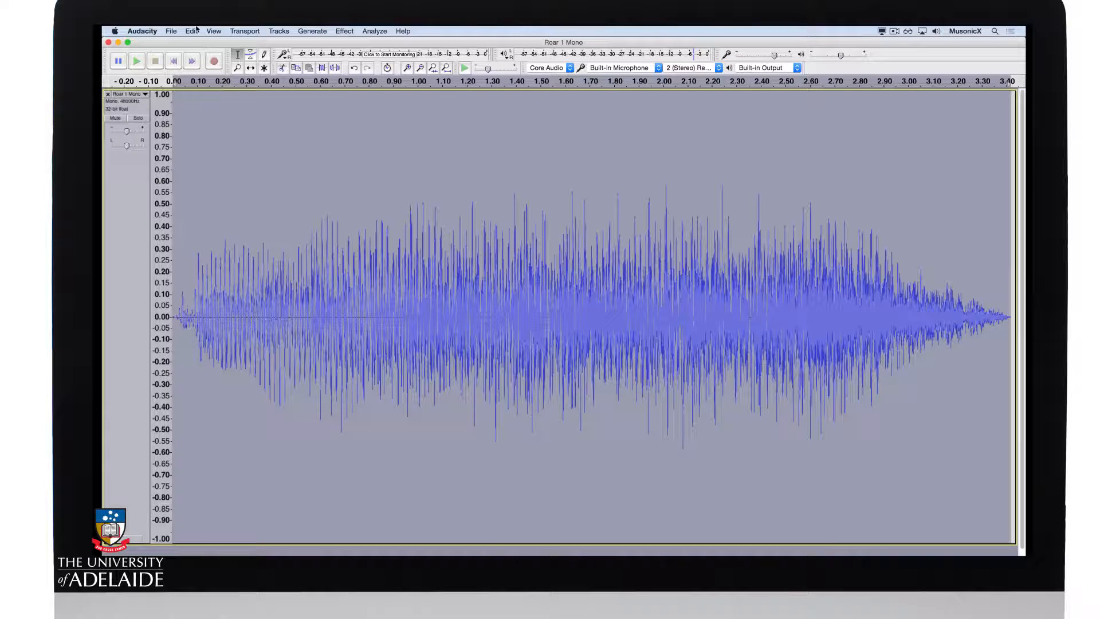
Export the slowed roar as 24-bit WAV 'Roar 1 Mono Speed Low' without metadata.
{"action": "left_click", "coordinate": [170, 31]}
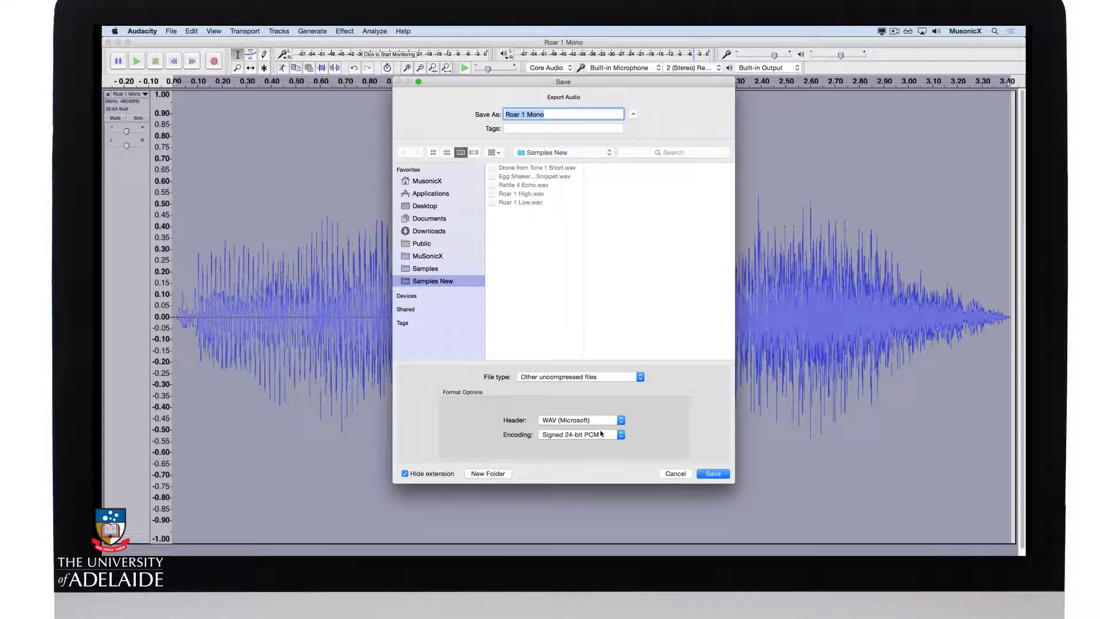
{"action": "left_click", "coordinate": [556, 113]}
{"action": "type", "text": " Speed Low"}
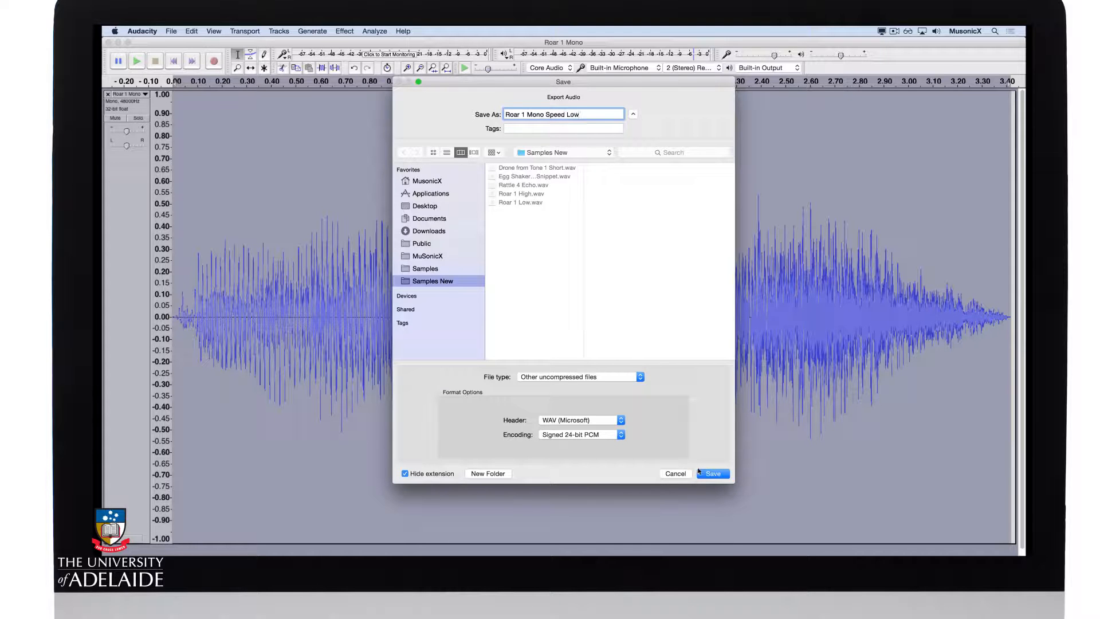
{"action": "left_click", "coordinate": [713, 473]}
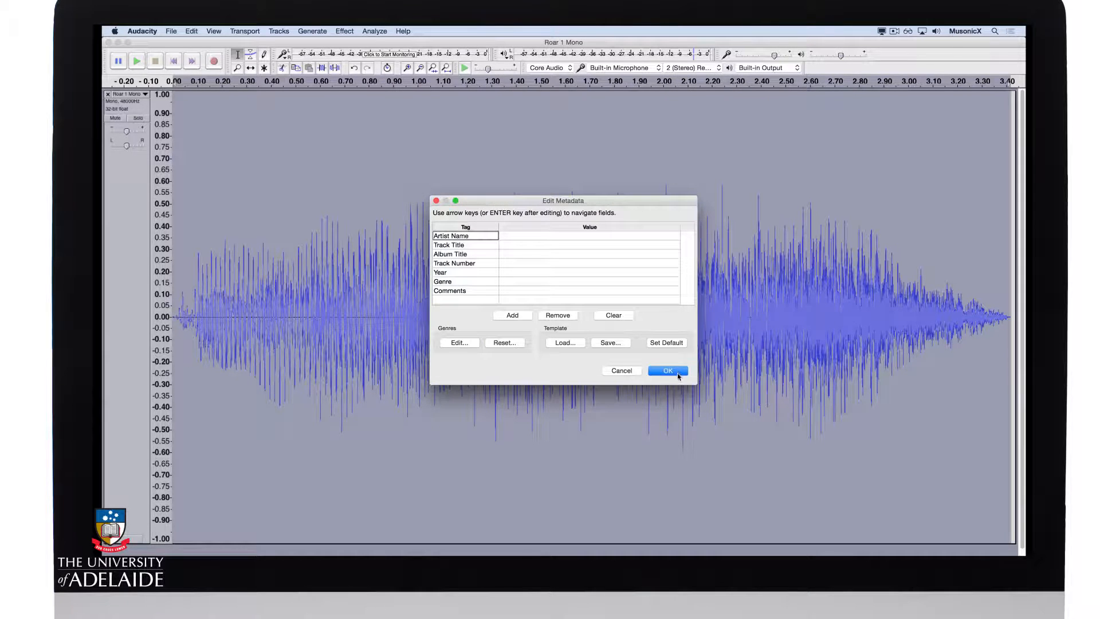
{"action": "left_click", "coordinate": [667, 370]}
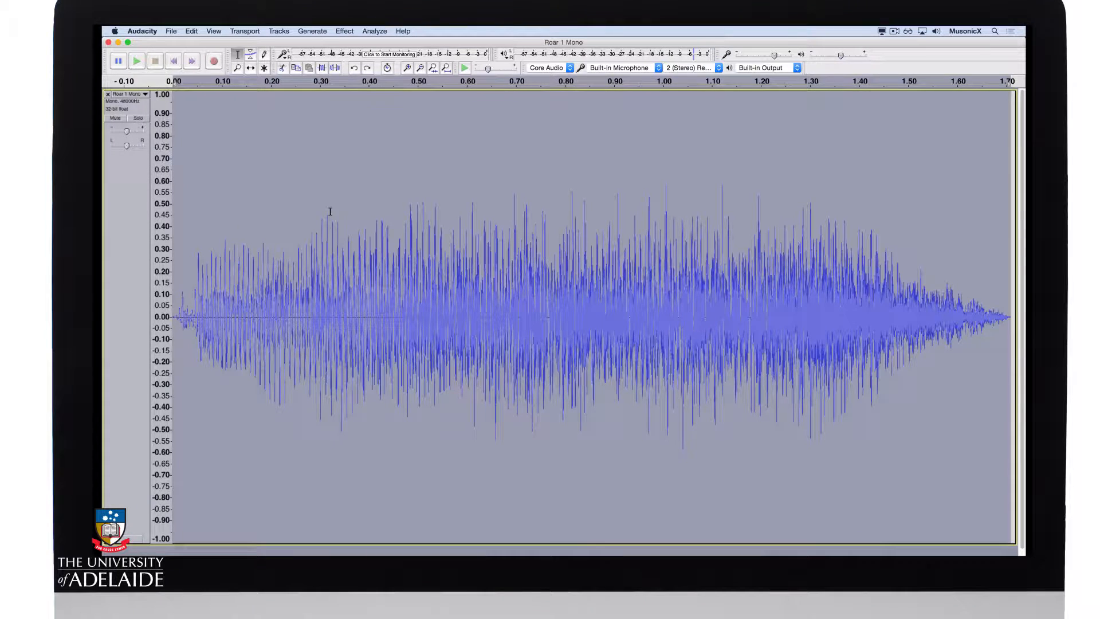
{"action": "mouse_move", "coordinate": [367, 113]}
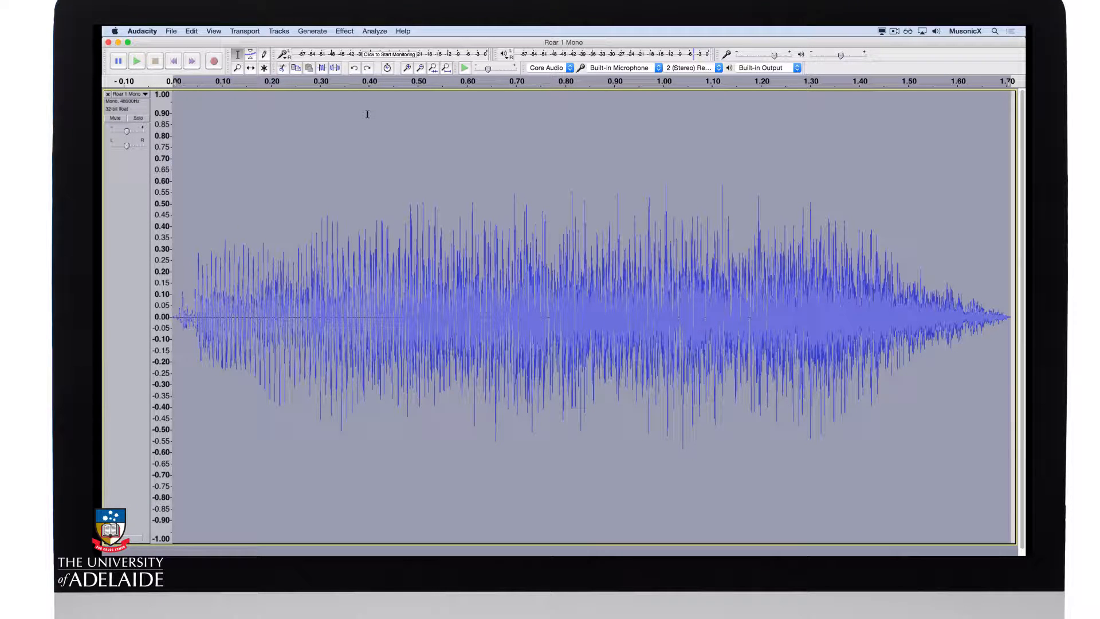
Apply Change Speed with a multiplier of 2, shrinking the roar to about 0.85 s.
{"action": "left_click", "coordinate": [344, 31]}
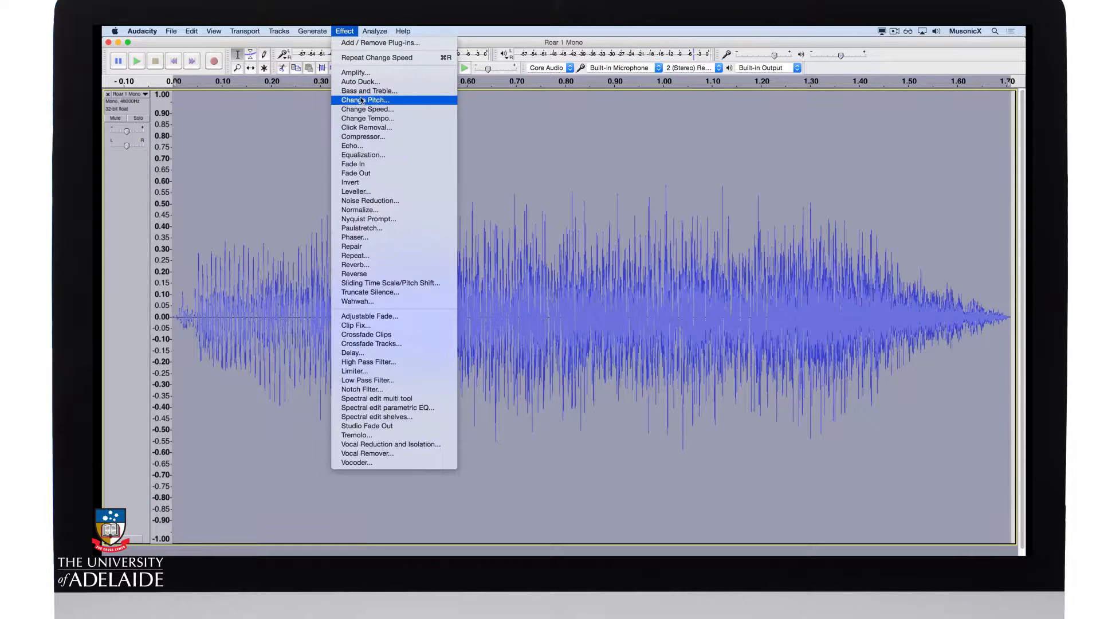
{"action": "left_click", "coordinate": [366, 109]}
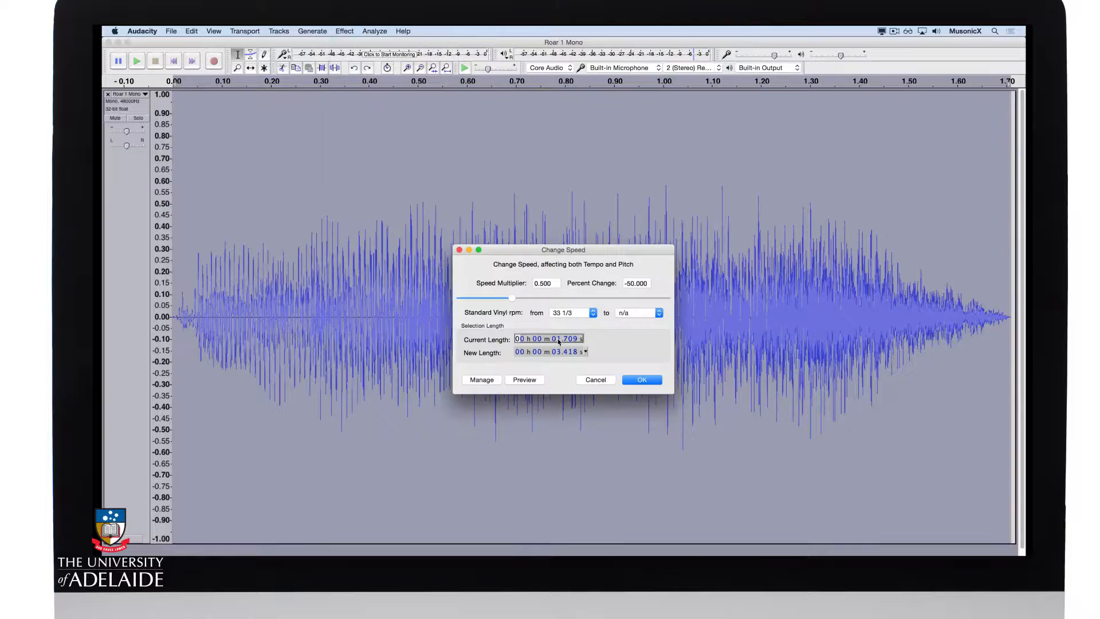
{"action": "type", "text": "2"}
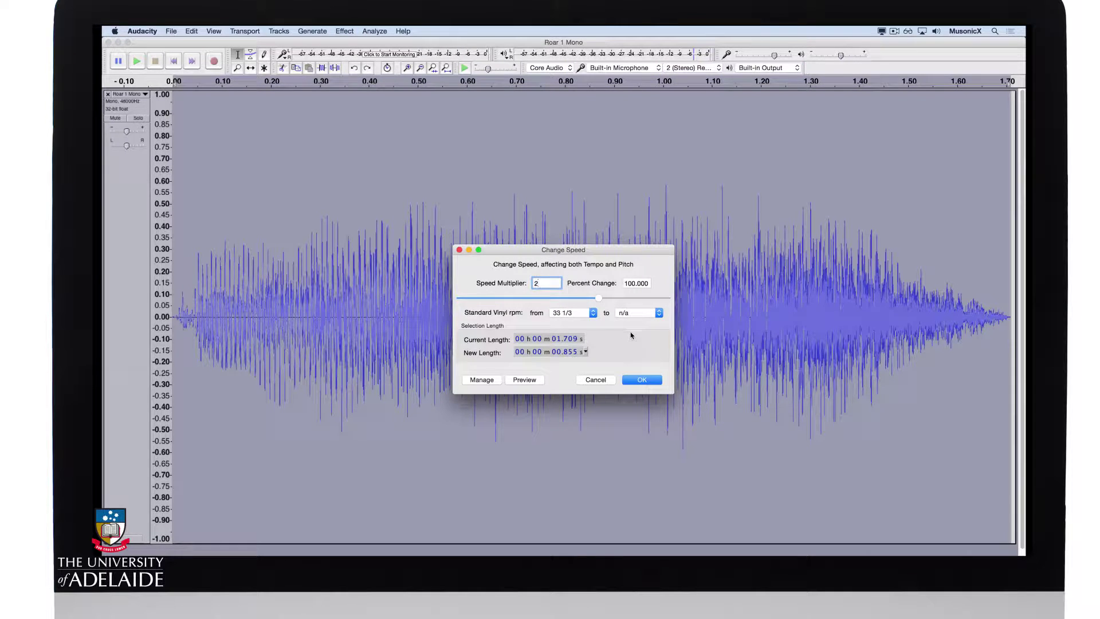
{"action": "left_click", "coordinate": [642, 379]}
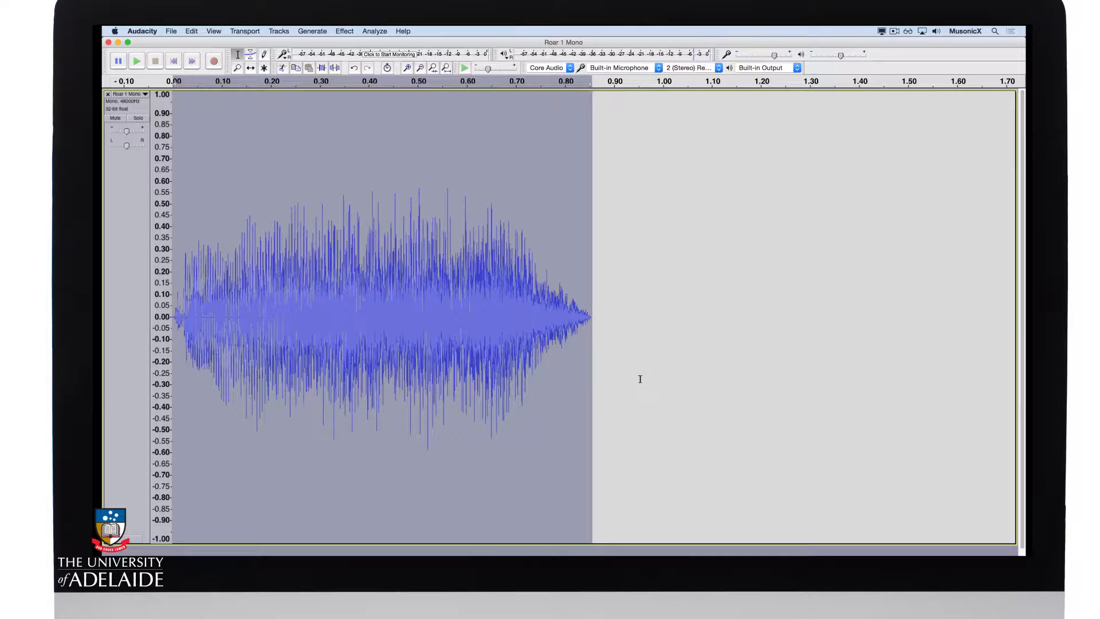
{"action": "left_click", "coordinate": [137, 60]}
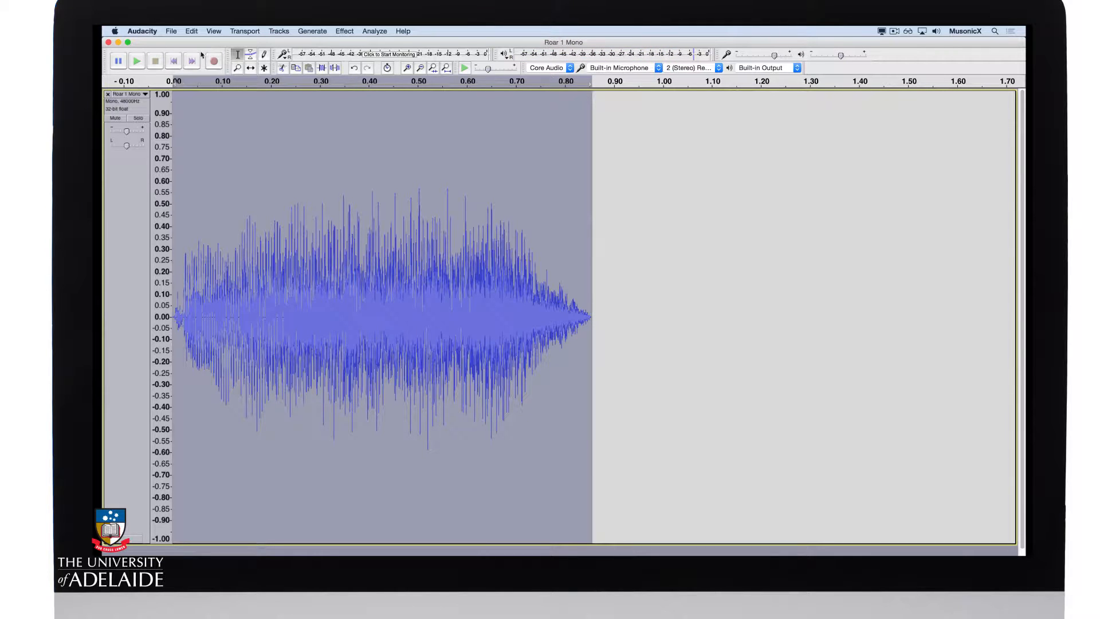
Export the sped-up roar as 24-bit WAV 'Roar 1 Mono Speed High' without metadata.
{"action": "left_click", "coordinate": [171, 31]}
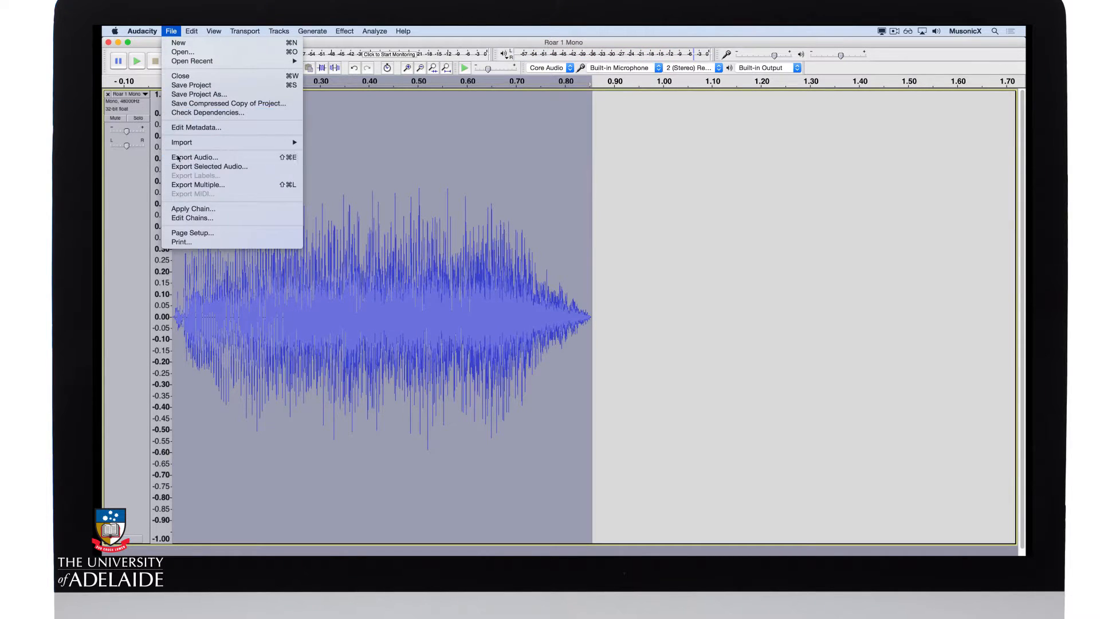
{"action": "left_click", "coordinate": [194, 157]}
{"action": "type", "text": "Roar 1 Mono Speed High"}
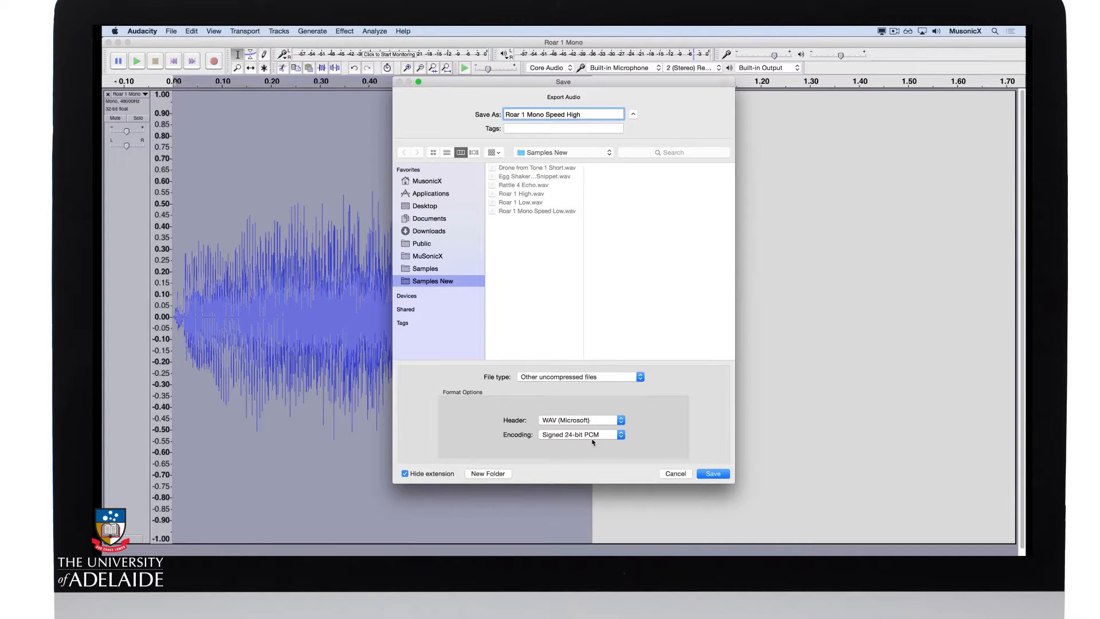
{"action": "left_click", "coordinate": [712, 473]}
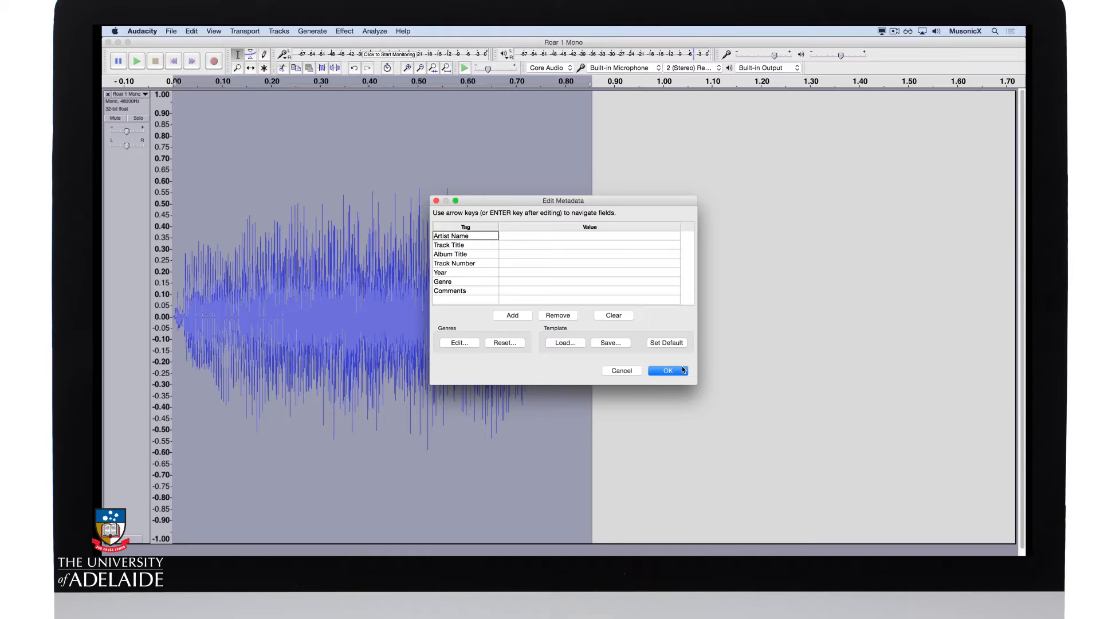
{"action": "left_click", "coordinate": [667, 370]}
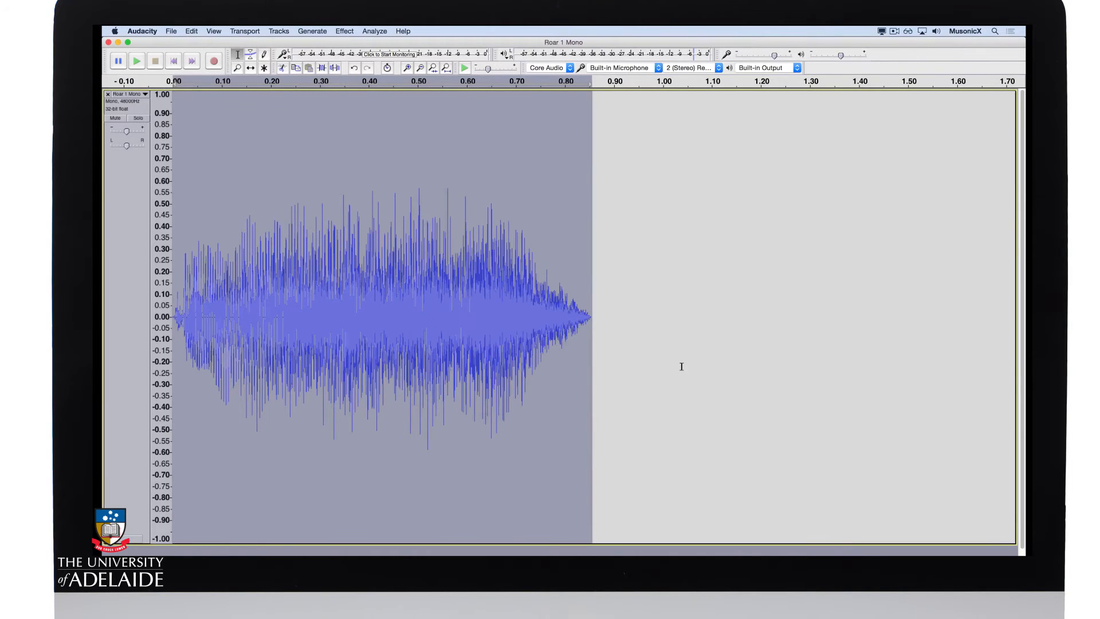